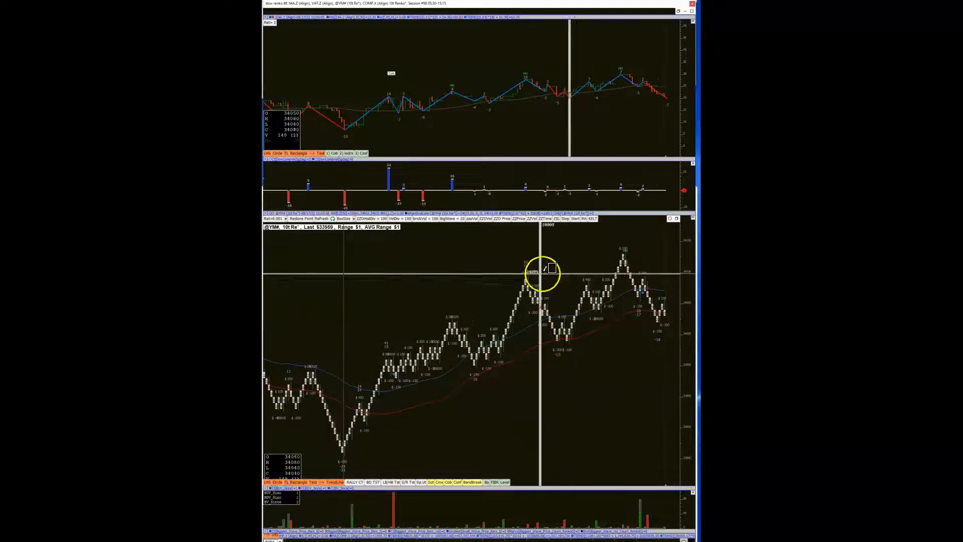
mouse_move(524, 251)
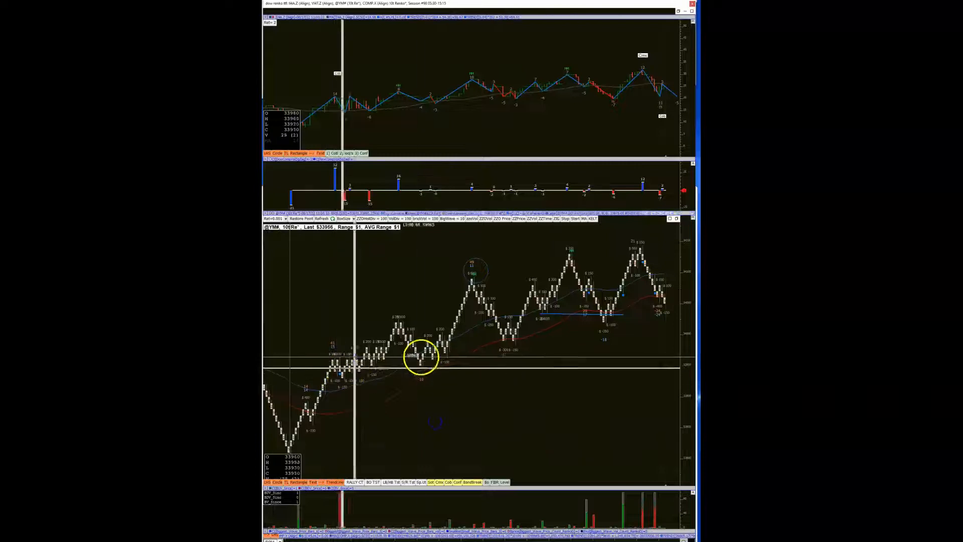
mouse_move(557, 286)
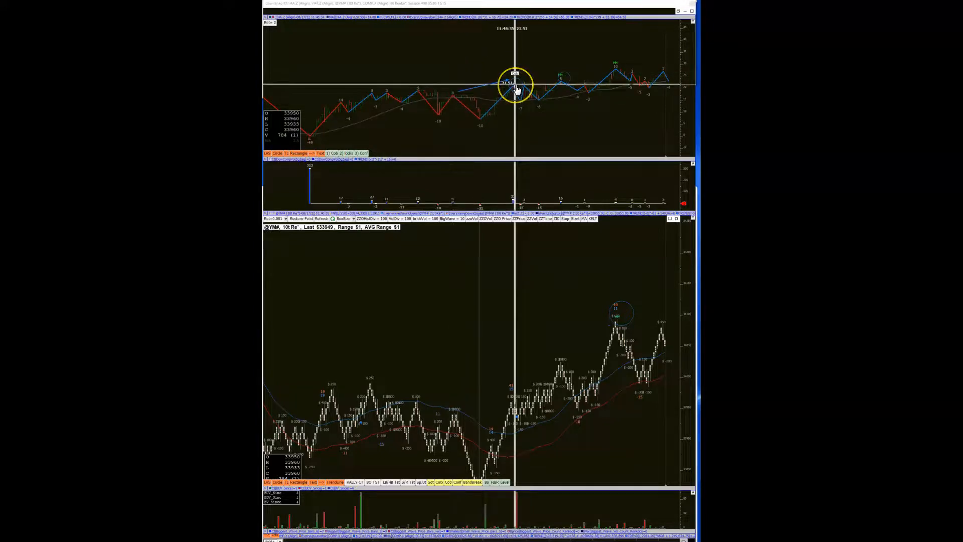
right_click(514, 84)
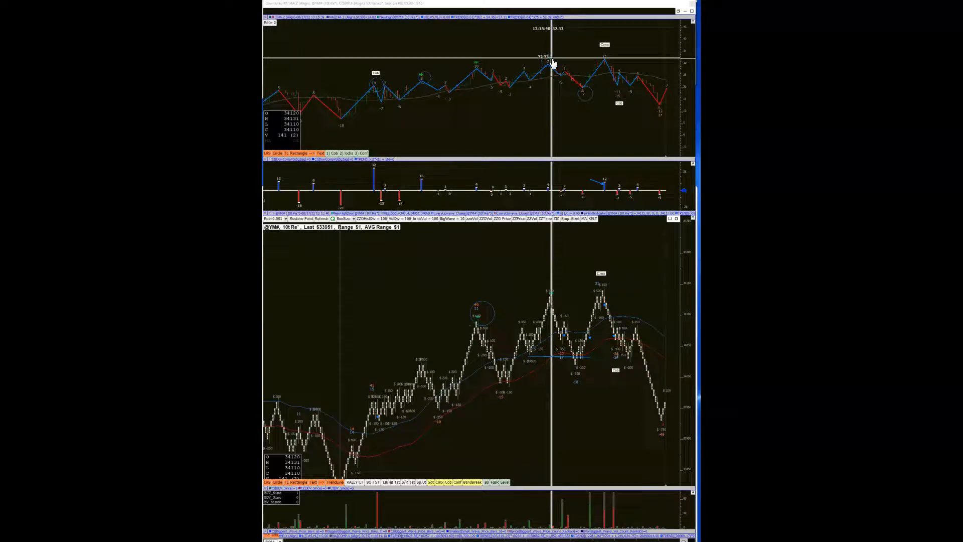
- Draw a yellow circle around the latest swing high in the upper wave pane
left_click(554, 78)
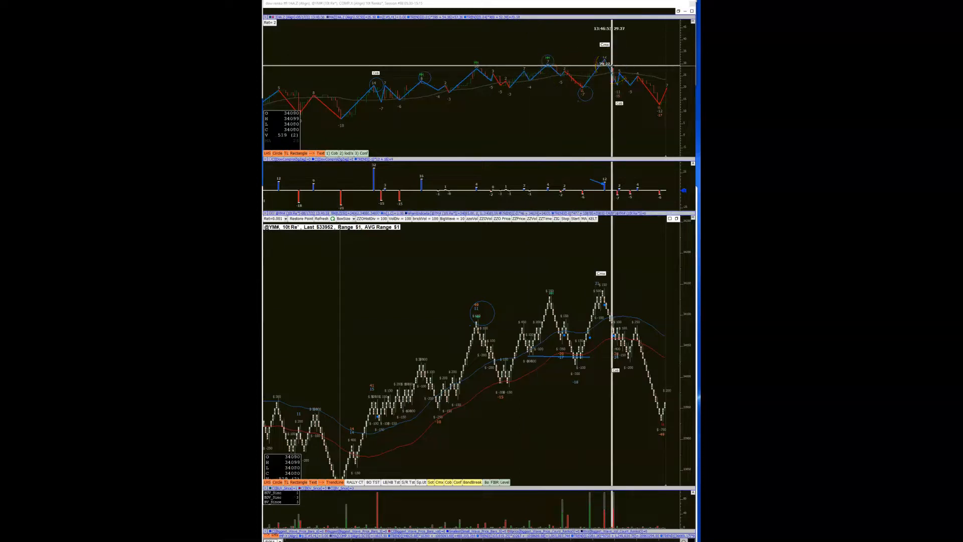
left_click(606, 70)
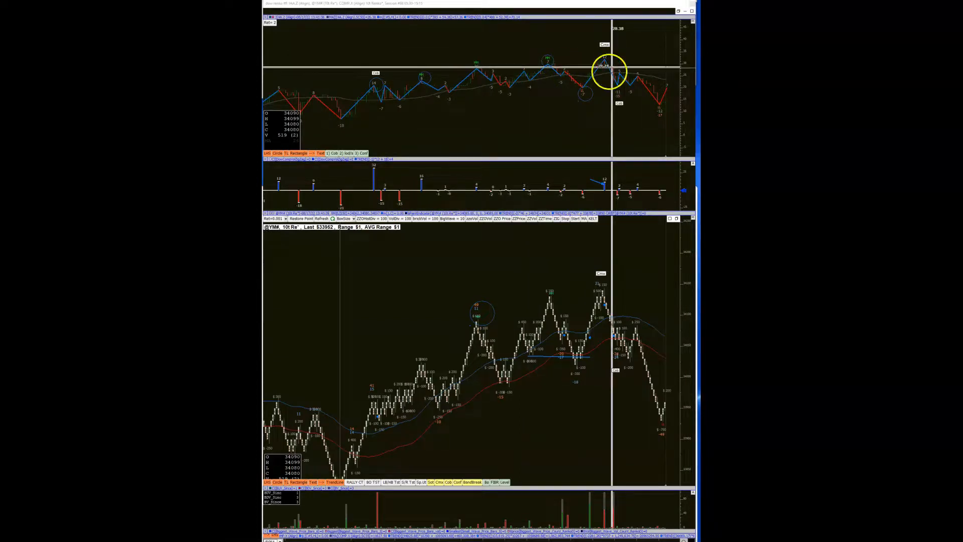